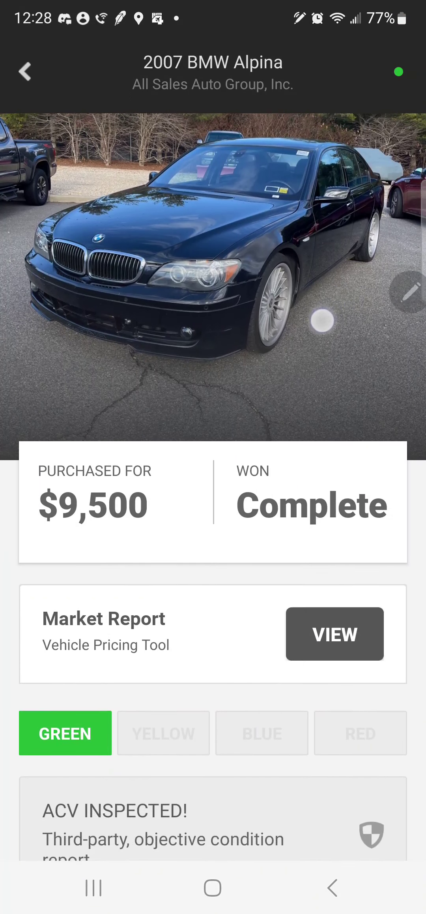
Scroll past Announcements, Seller's Notes, Purchase Options and tire measurements to the Audio Motor Profile player.
{"action": "scroll", "scroll_direction": "down", "scroll_amount": 3}
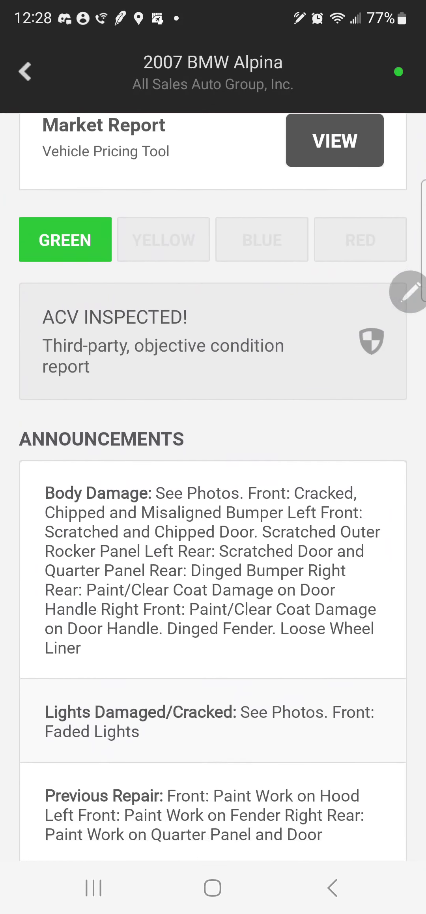
{"action": "scroll", "scroll_direction": "down", "scroll_amount": 3}
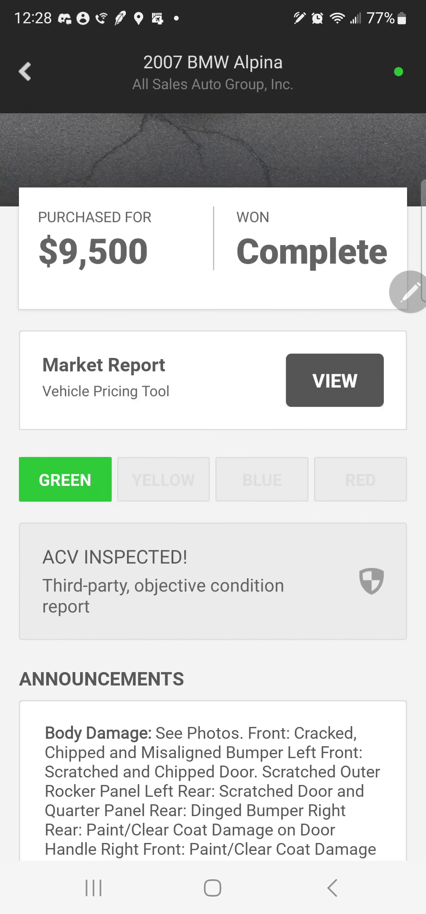
{"action": "scroll", "scroll_direction": "down", "scroll_amount": 3}
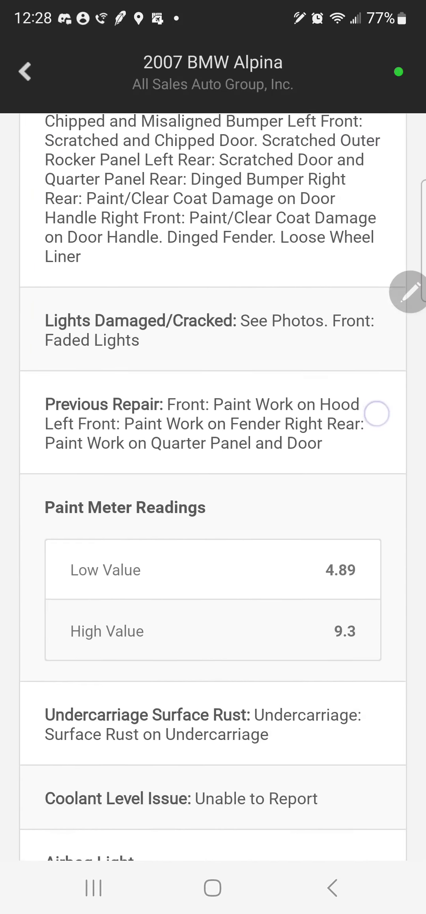
{"action": "scroll", "scroll_direction": "down", "scroll_amount": 3}
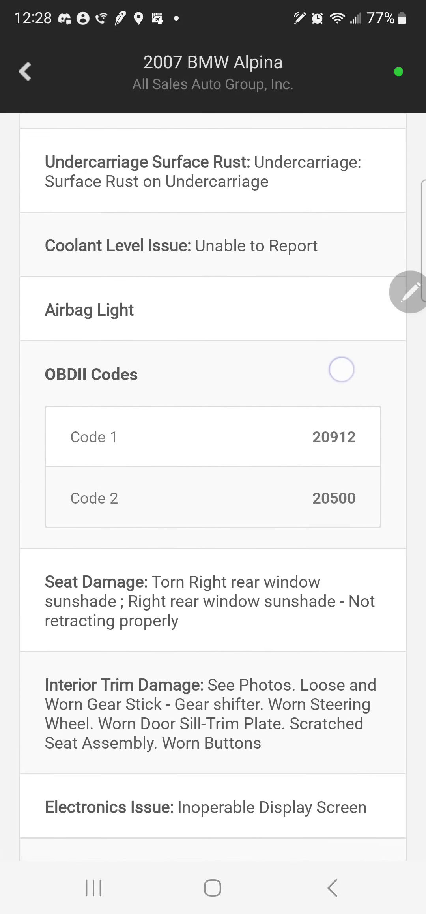
{"action": "scroll", "scroll_direction": "down", "scroll_amount": 3}
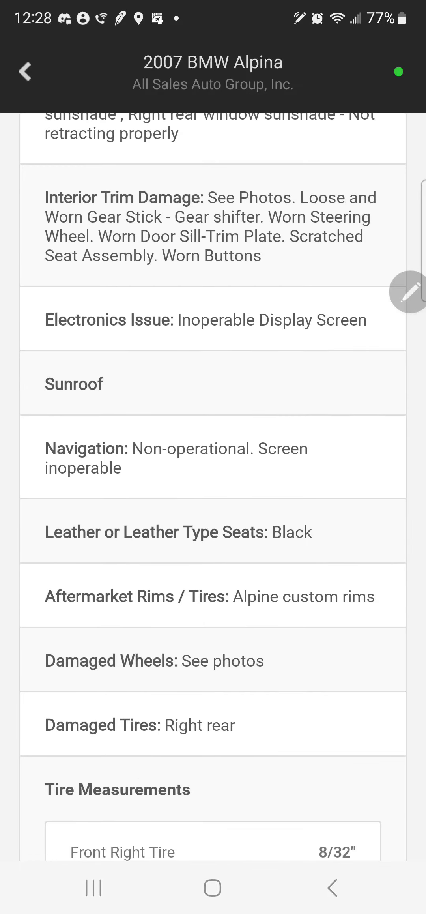
{"action": "scroll", "scroll_direction": "down", "scroll_amount": 3}
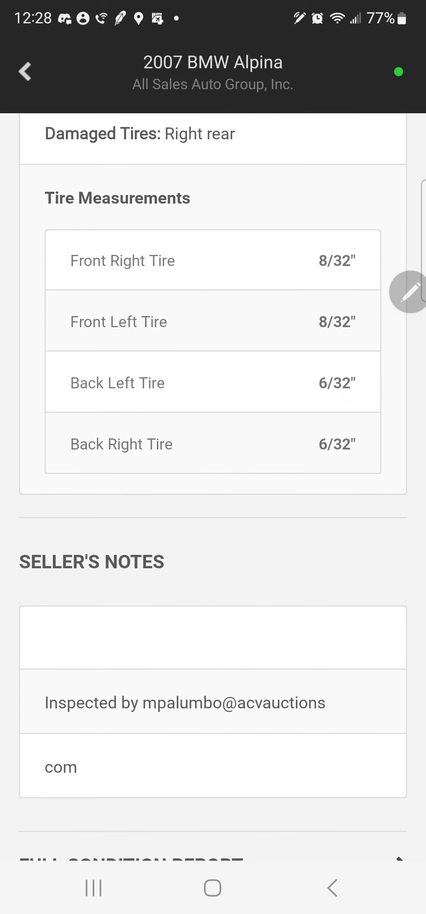
{"action": "scroll", "scroll_direction": "down", "scroll_amount": 3}
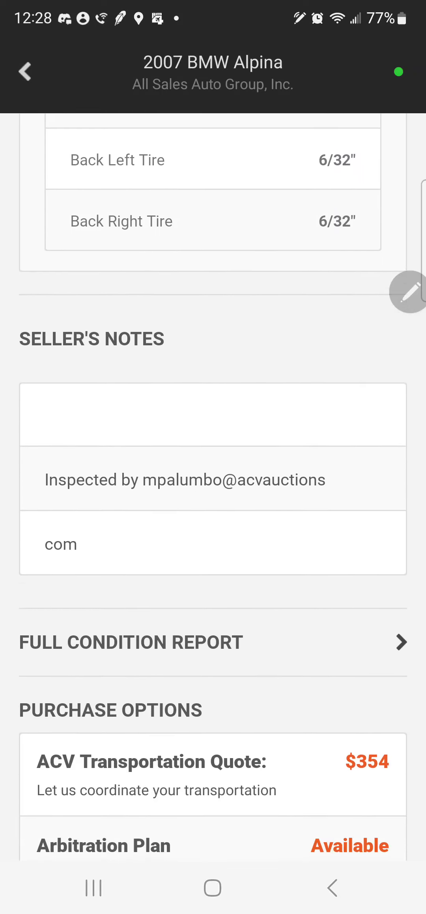
{"action": "scroll", "scroll_direction": "down", "scroll_amount": 3}
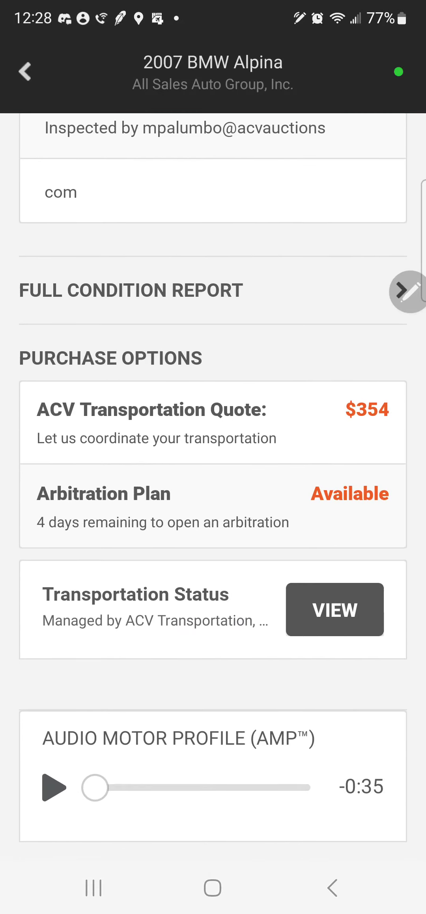
{"action": "scroll", "scroll_direction": "down", "scroll_amount": 3}
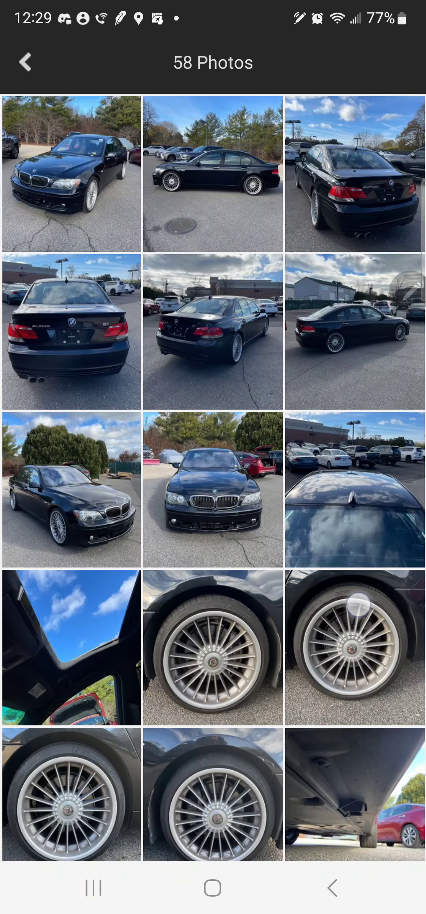
Scroll the 58-photo gallery and view the scan-tool photo showing stored code 20500.
{"action": "scroll", "scroll_direction": "down", "scroll_amount": 3}
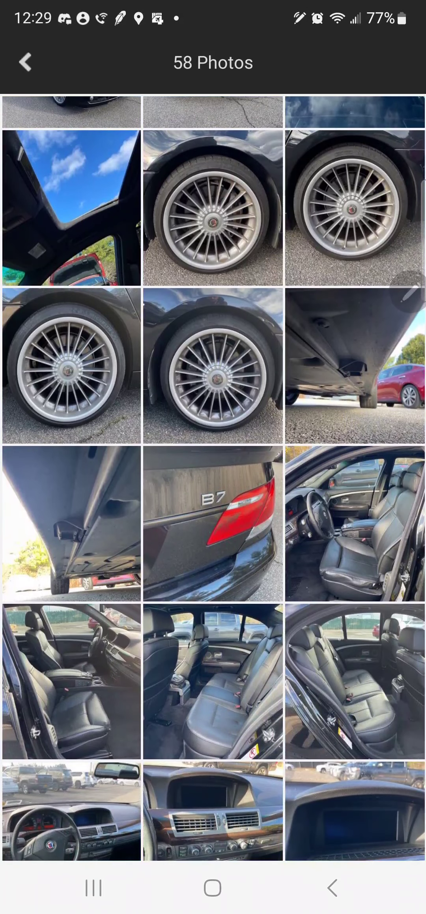
{"action": "scroll", "scroll_direction": "down", "scroll_amount": 3}
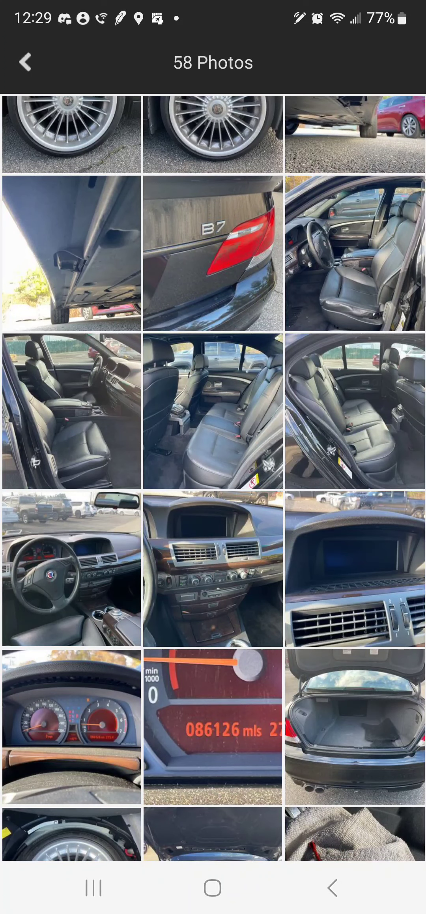
{"action": "scroll", "scroll_direction": "down", "scroll_amount": 3}
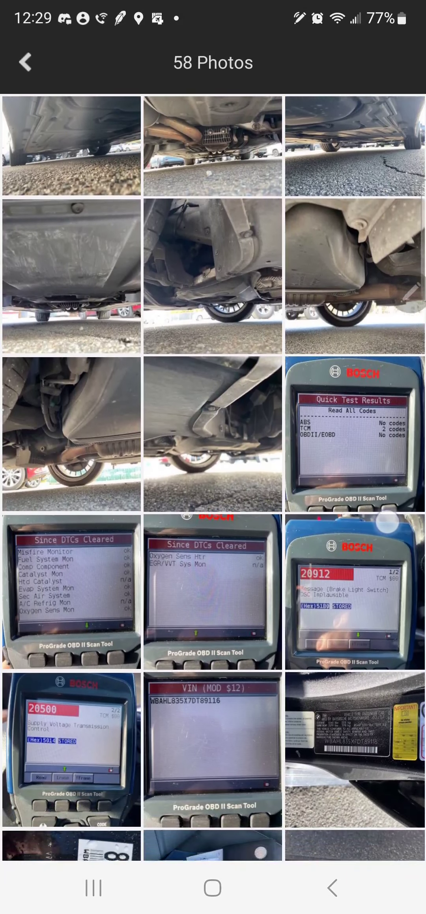
{"action": "left_click", "coordinate": [71, 749]}
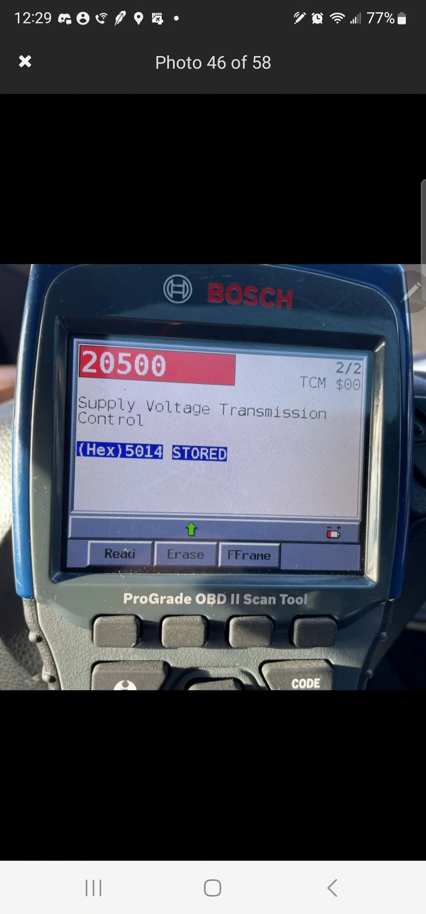
{"action": "left_click", "coordinate": [24, 63]}
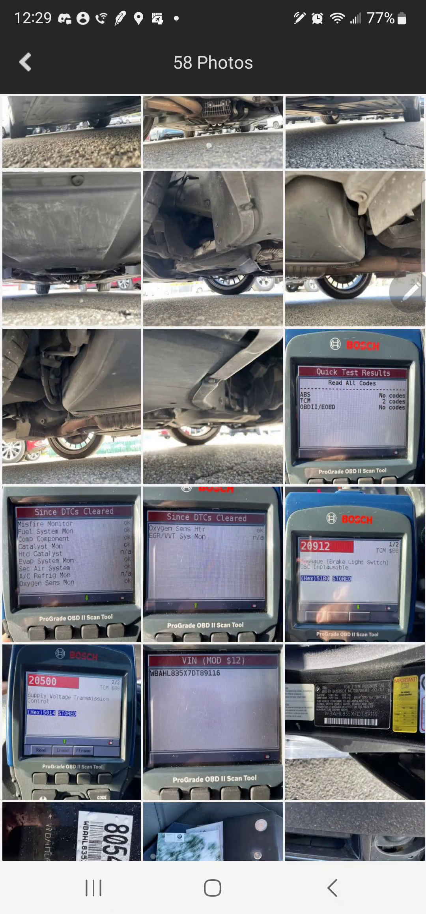
View the scan-tool photo showing code 20912 and return to the listing's OBDII codes.
{"action": "left_click", "coordinate": [356, 565]}
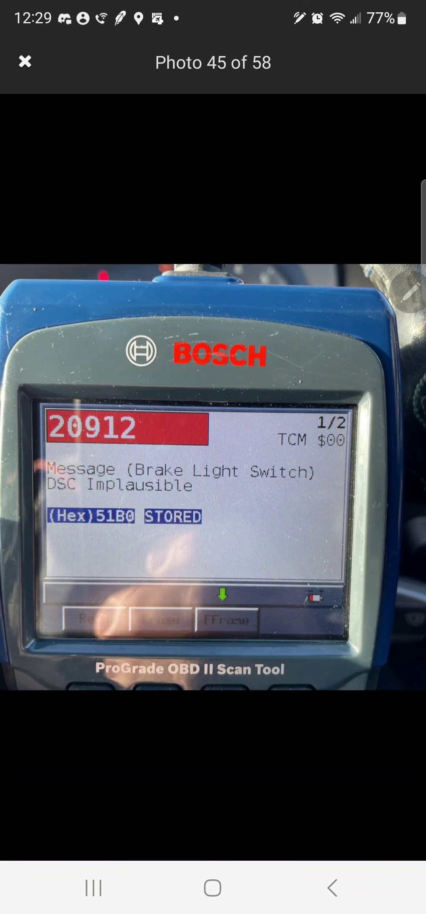
{"action": "left_click", "coordinate": [24, 62]}
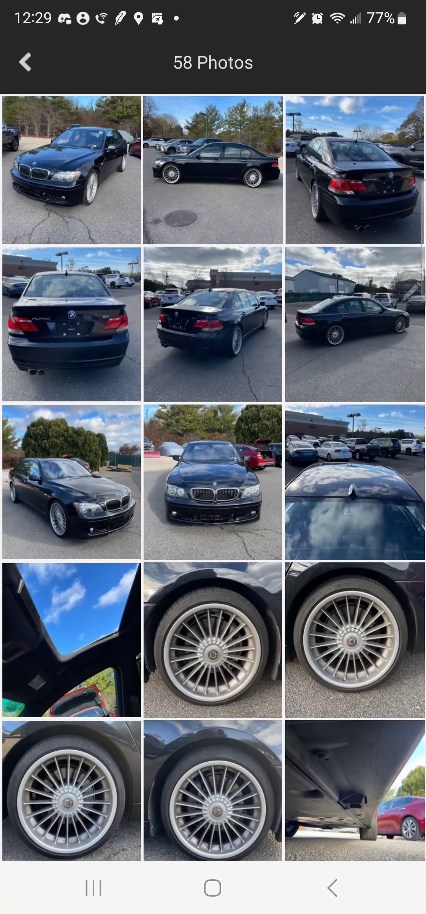
{"action": "scroll", "scroll_direction": "down", "scroll_amount": 3}
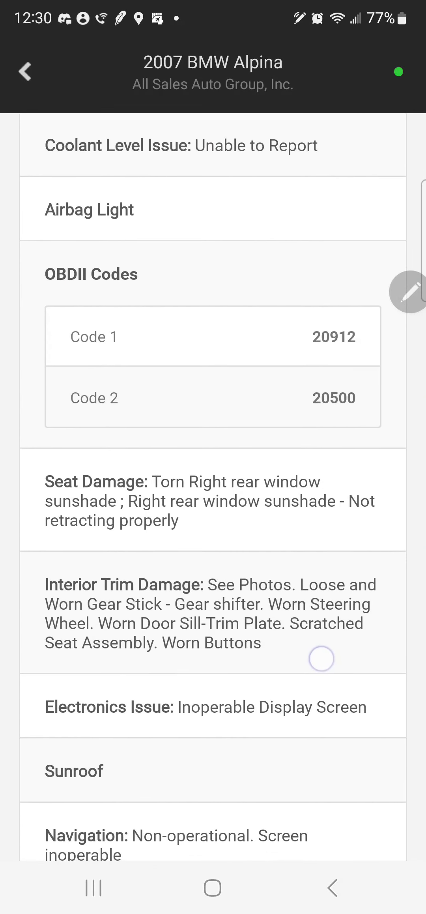
Scroll from OBDII Codes 20912 and 20500 down to the Audio Motor Profile.
{"action": "scroll", "scroll_direction": "down", "scroll_amount": 3}
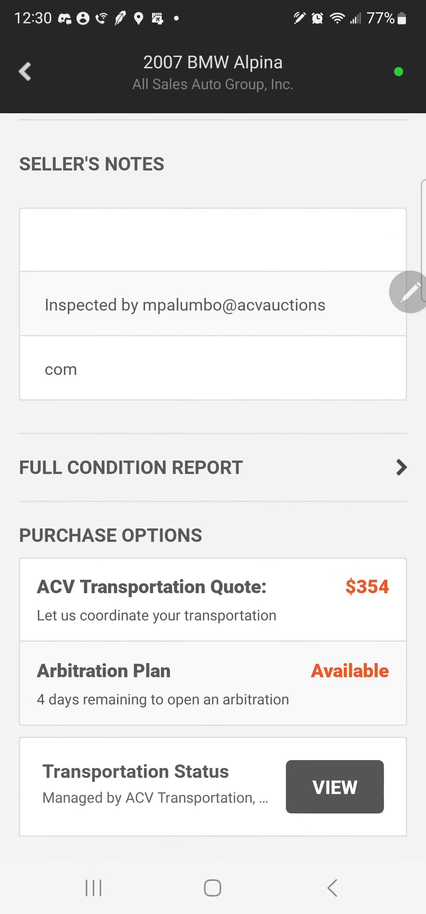
{"action": "scroll", "scroll_direction": "down", "scroll_amount": 3}
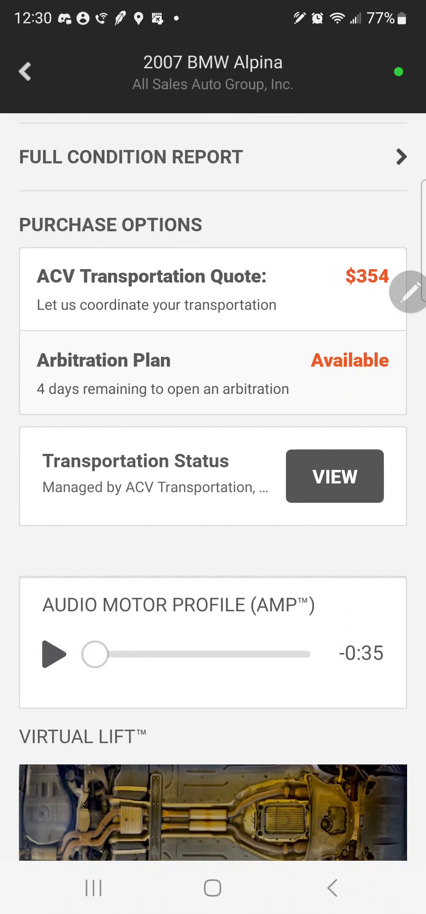
{"action": "scroll", "scroll_direction": "down", "scroll_amount": 3}
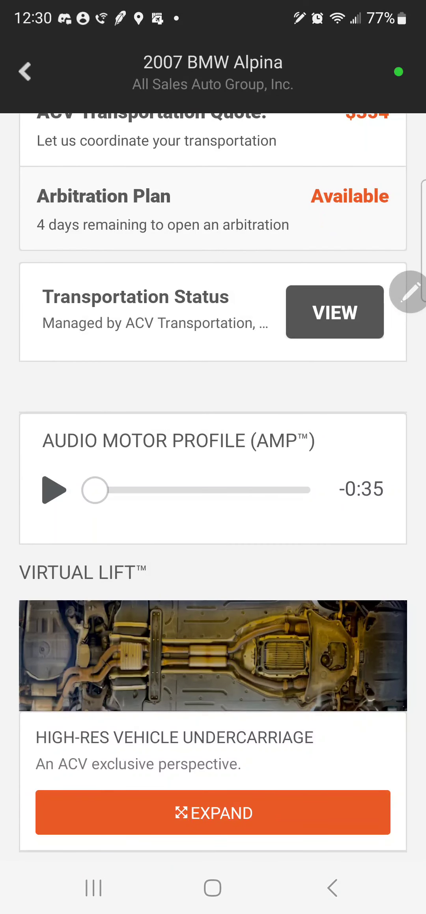
Play the engine audio recording nearly through, pausing around -0:09 and resuming.
{"action": "left_click", "coordinate": [52, 489]}
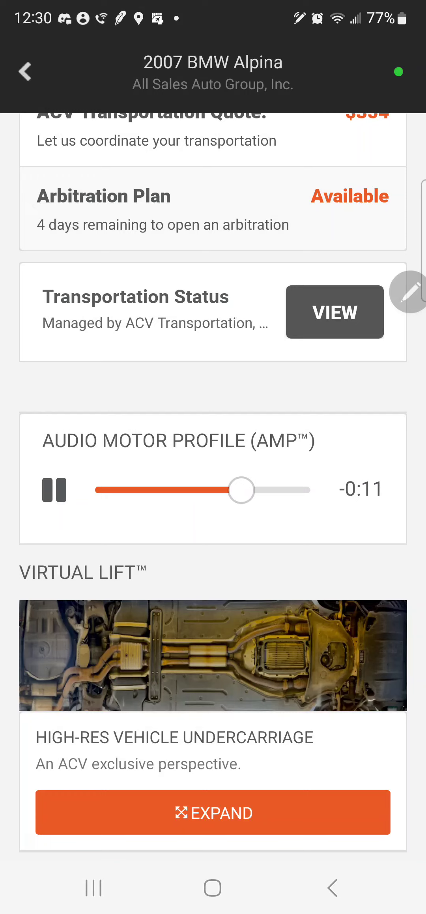
{"action": "left_click", "coordinate": [54, 489]}
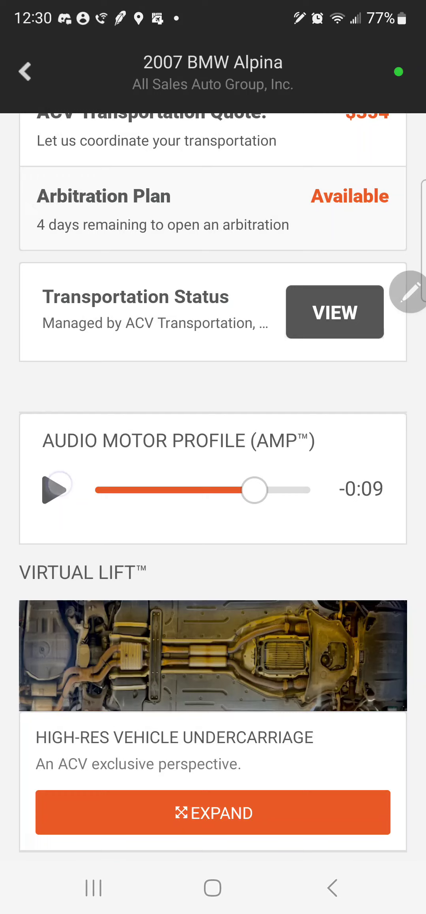
{"action": "left_click", "coordinate": [55, 490]}
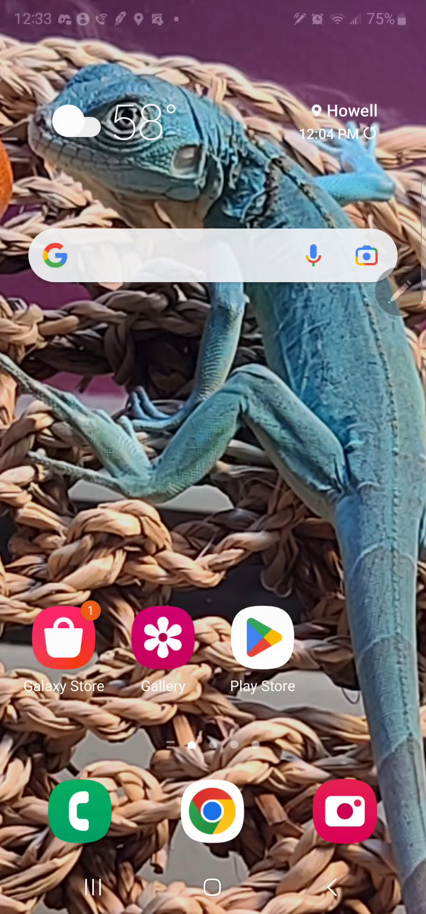
Launch Samsung Camera from the home-screen dock and frame the Alpina B7 engine cover.
{"action": "left_click", "coordinate": [345, 811]}
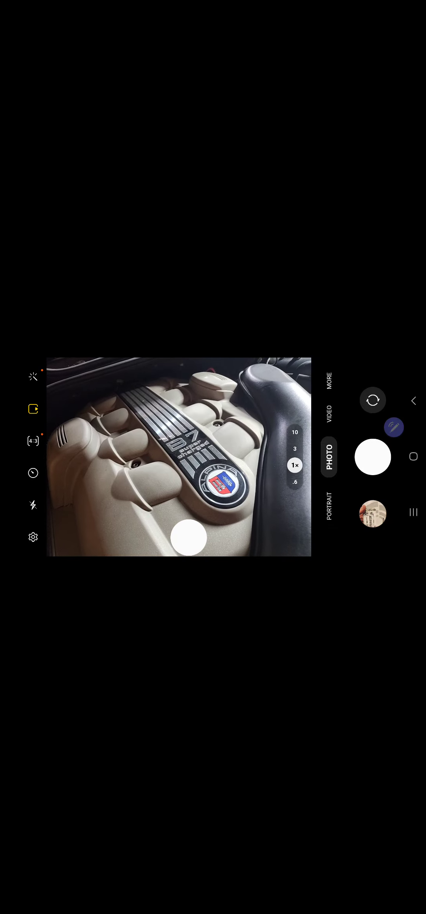